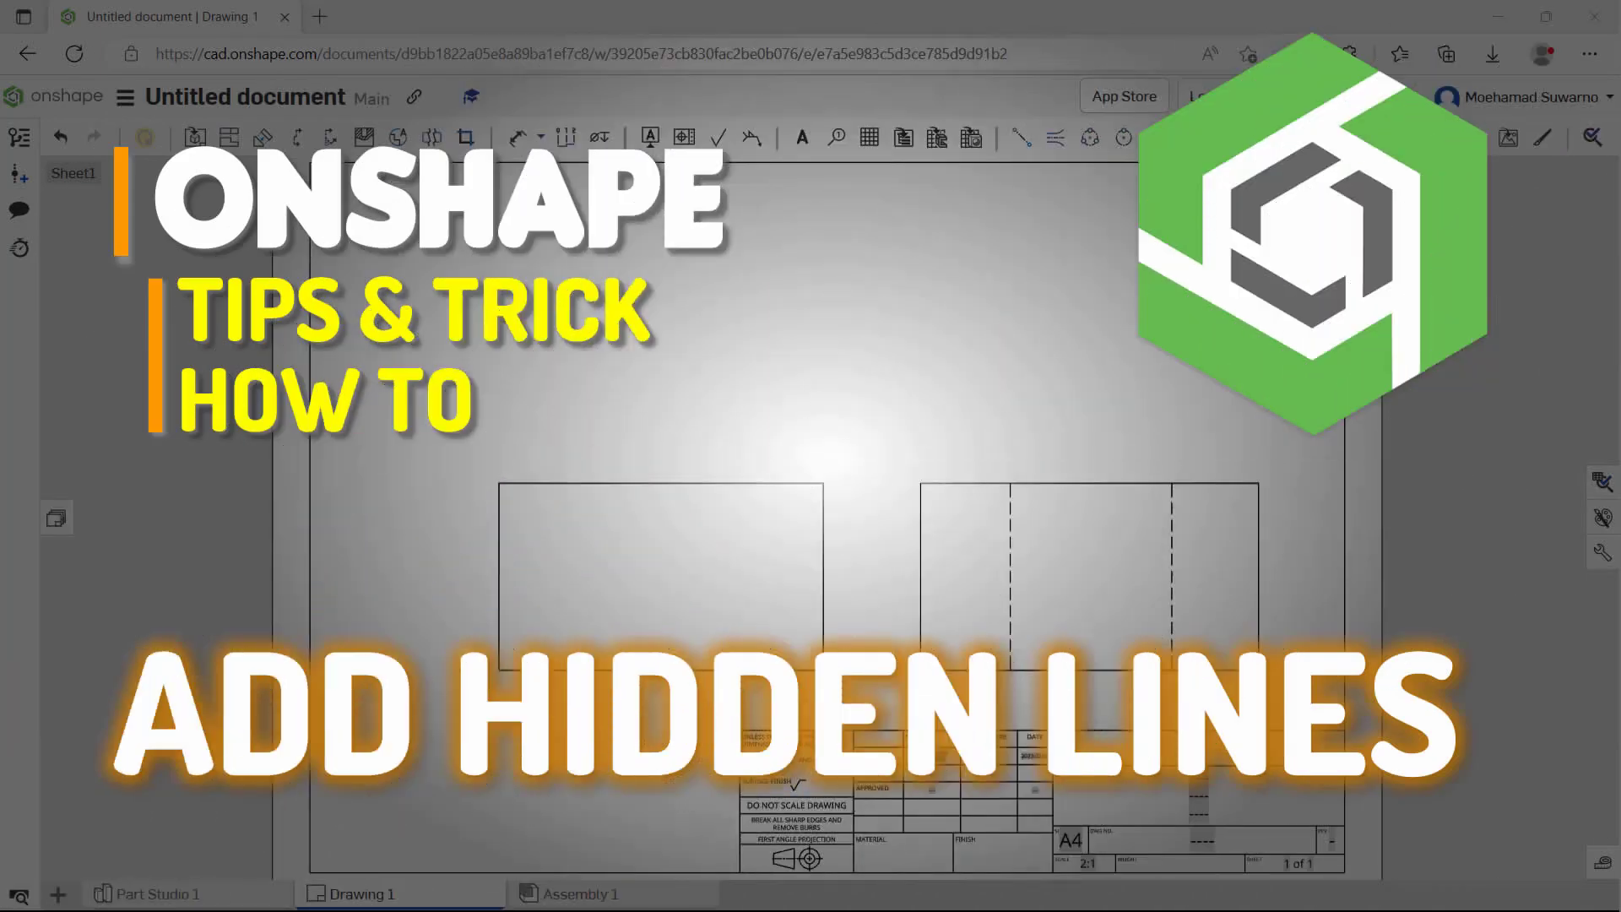
# Switch to the Part Studio 1 tab with its empty default planes
pyautogui.click(156, 894)
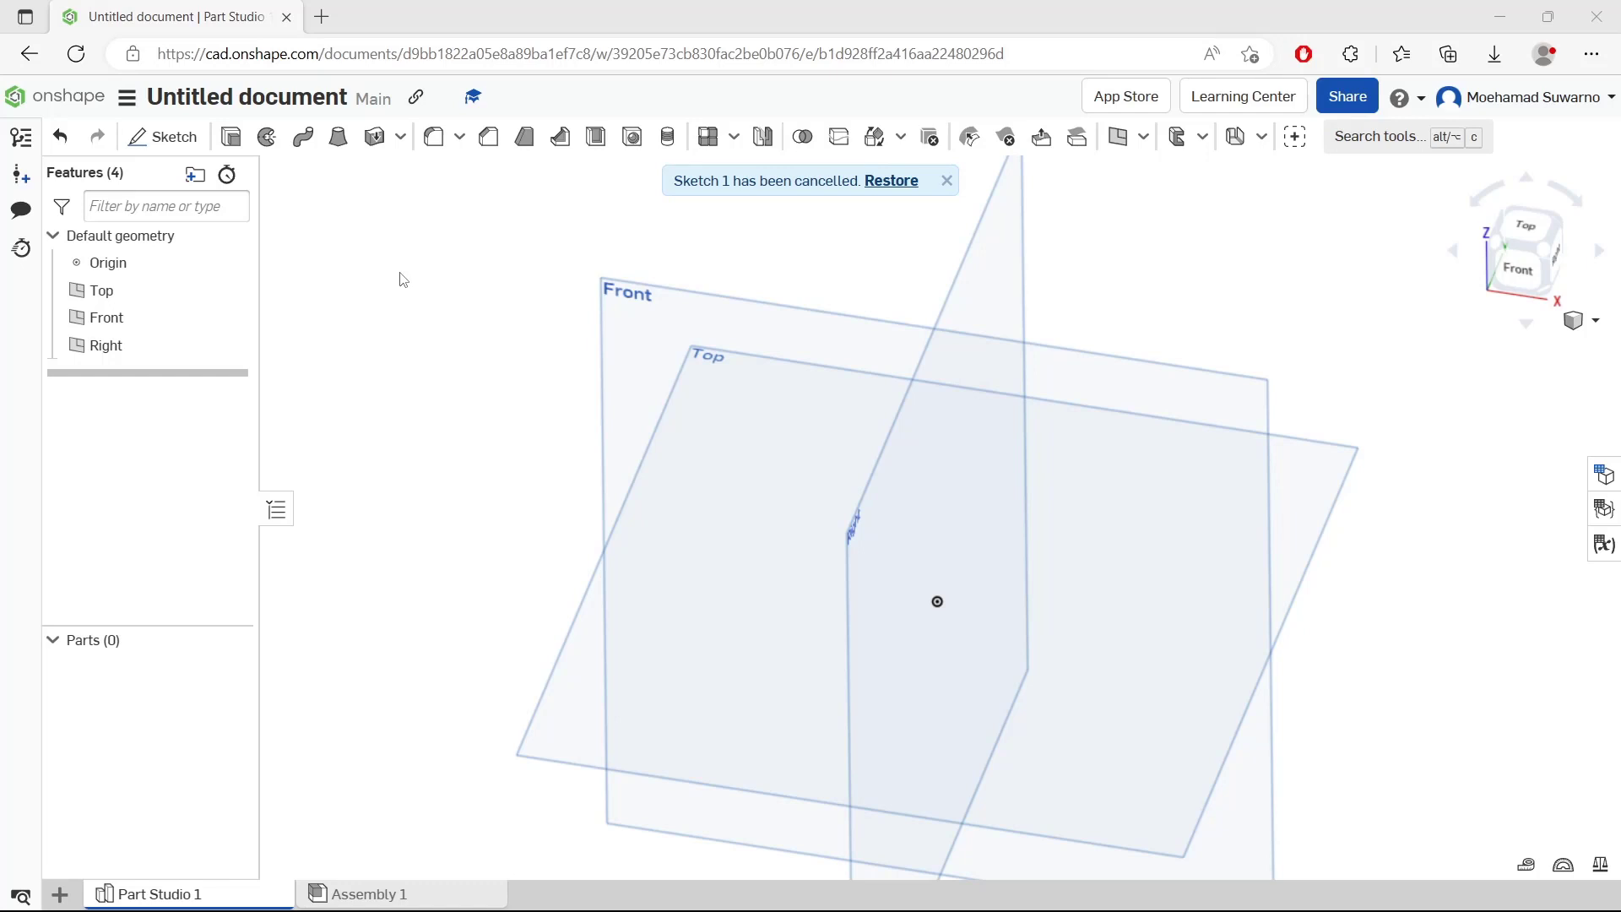
# Sketch outer and inner squares on the Top plane and extrude them 25 mm
pyautogui.click(174, 137)
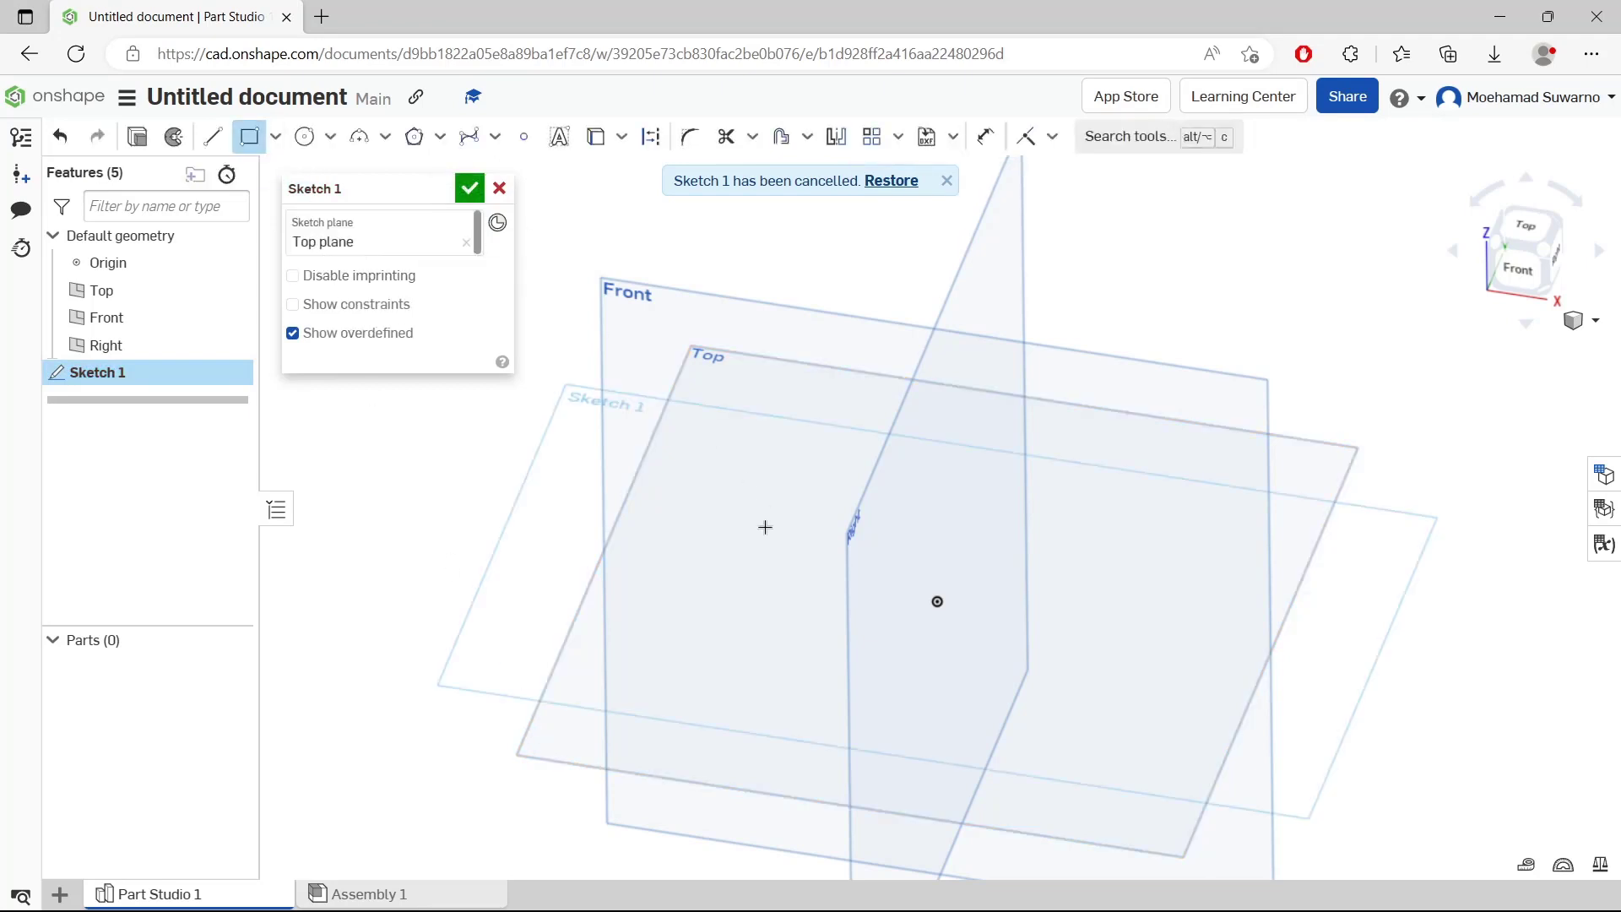
pyautogui.moveTo(766, 527); pyautogui.dragTo(897, 641)
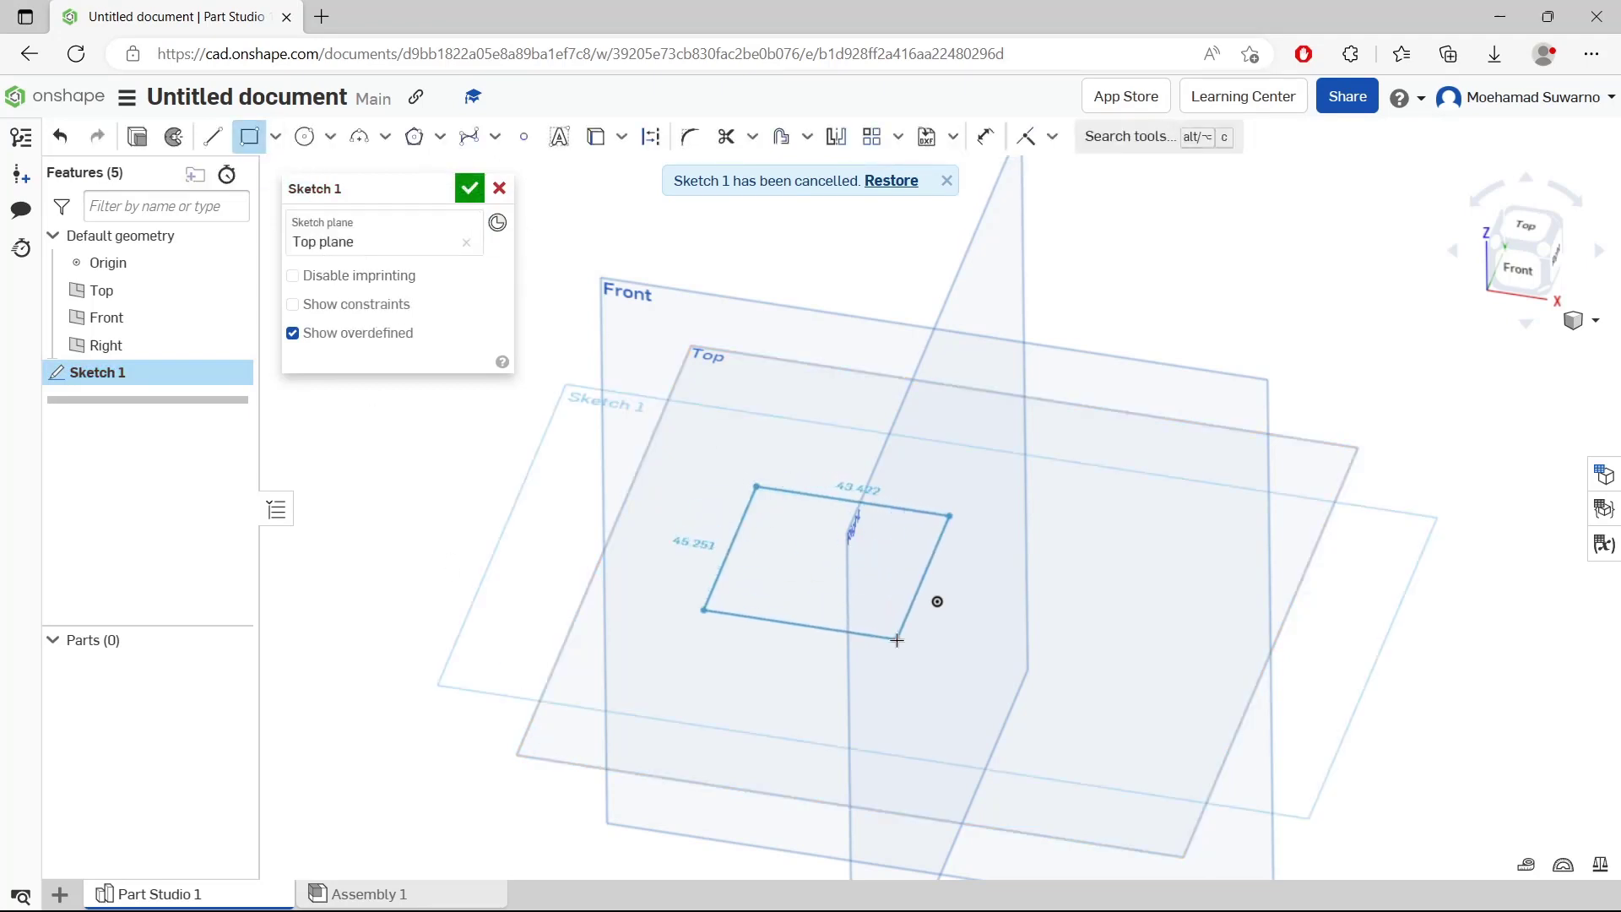
pyautogui.click(817, 558)
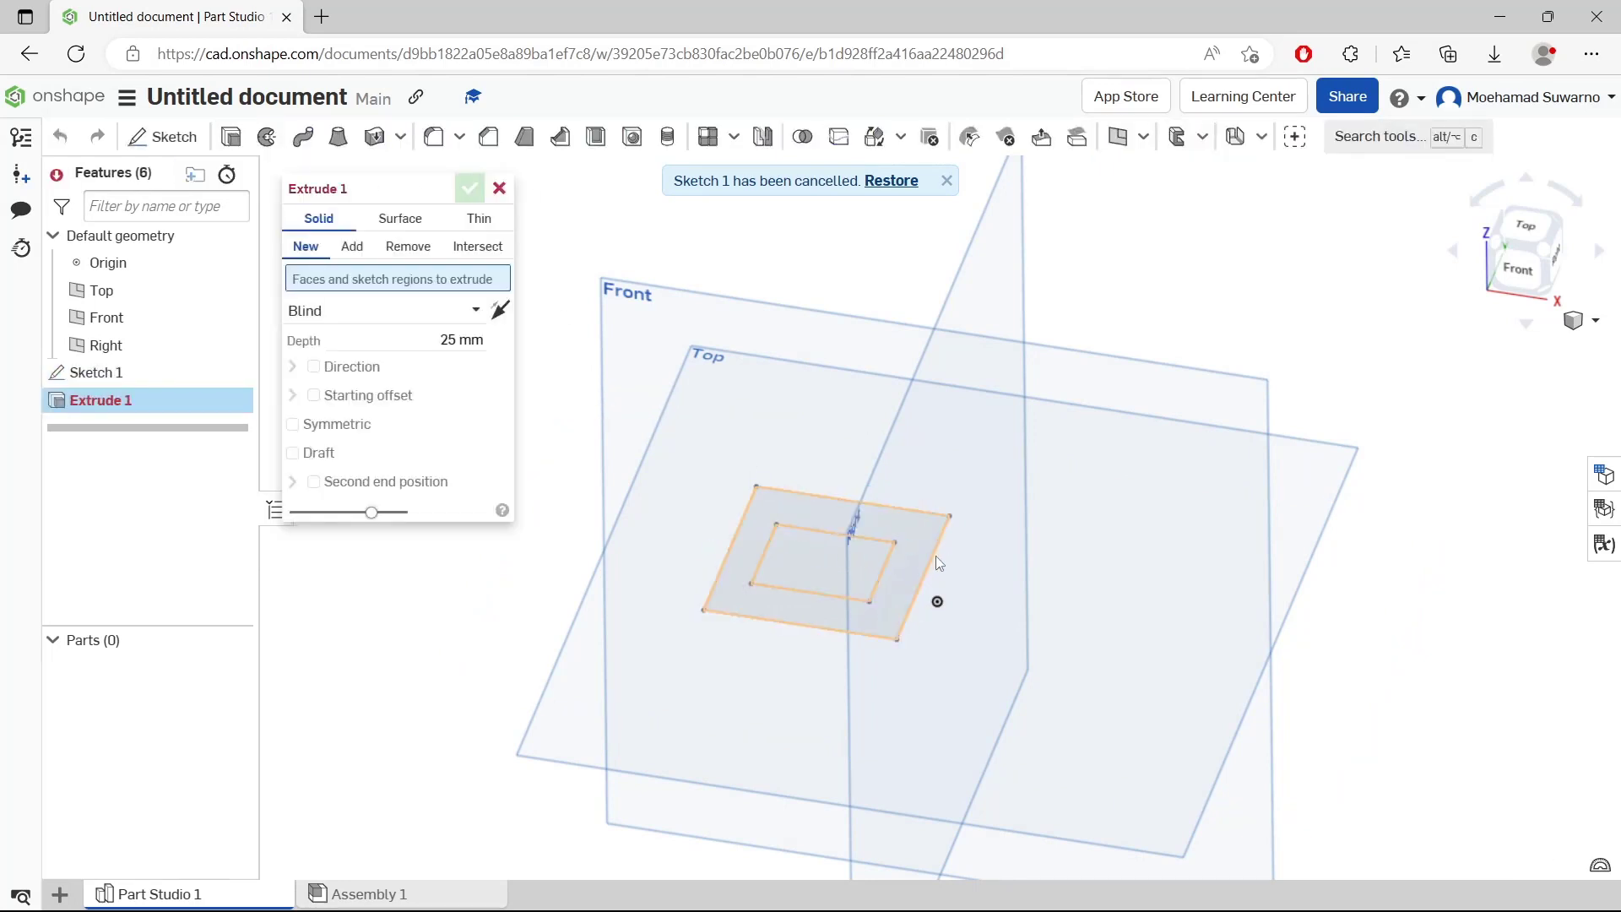
pyautogui.click(470, 188)
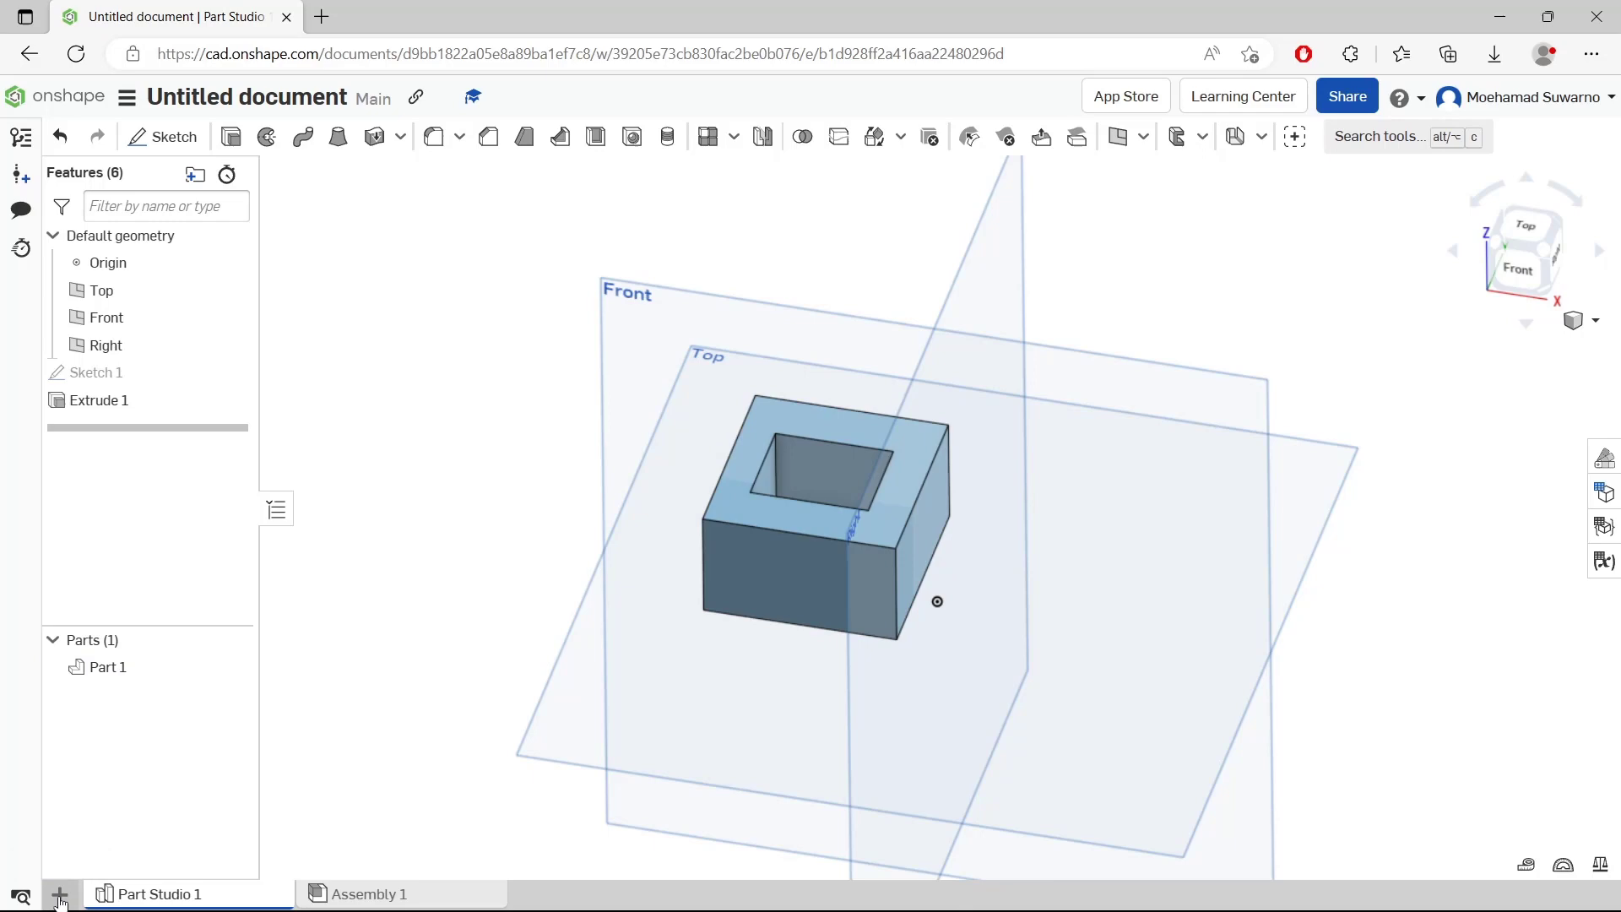
# Create Drawing 1 from the ISO_A4 template with no views
pyautogui.click(59, 893)
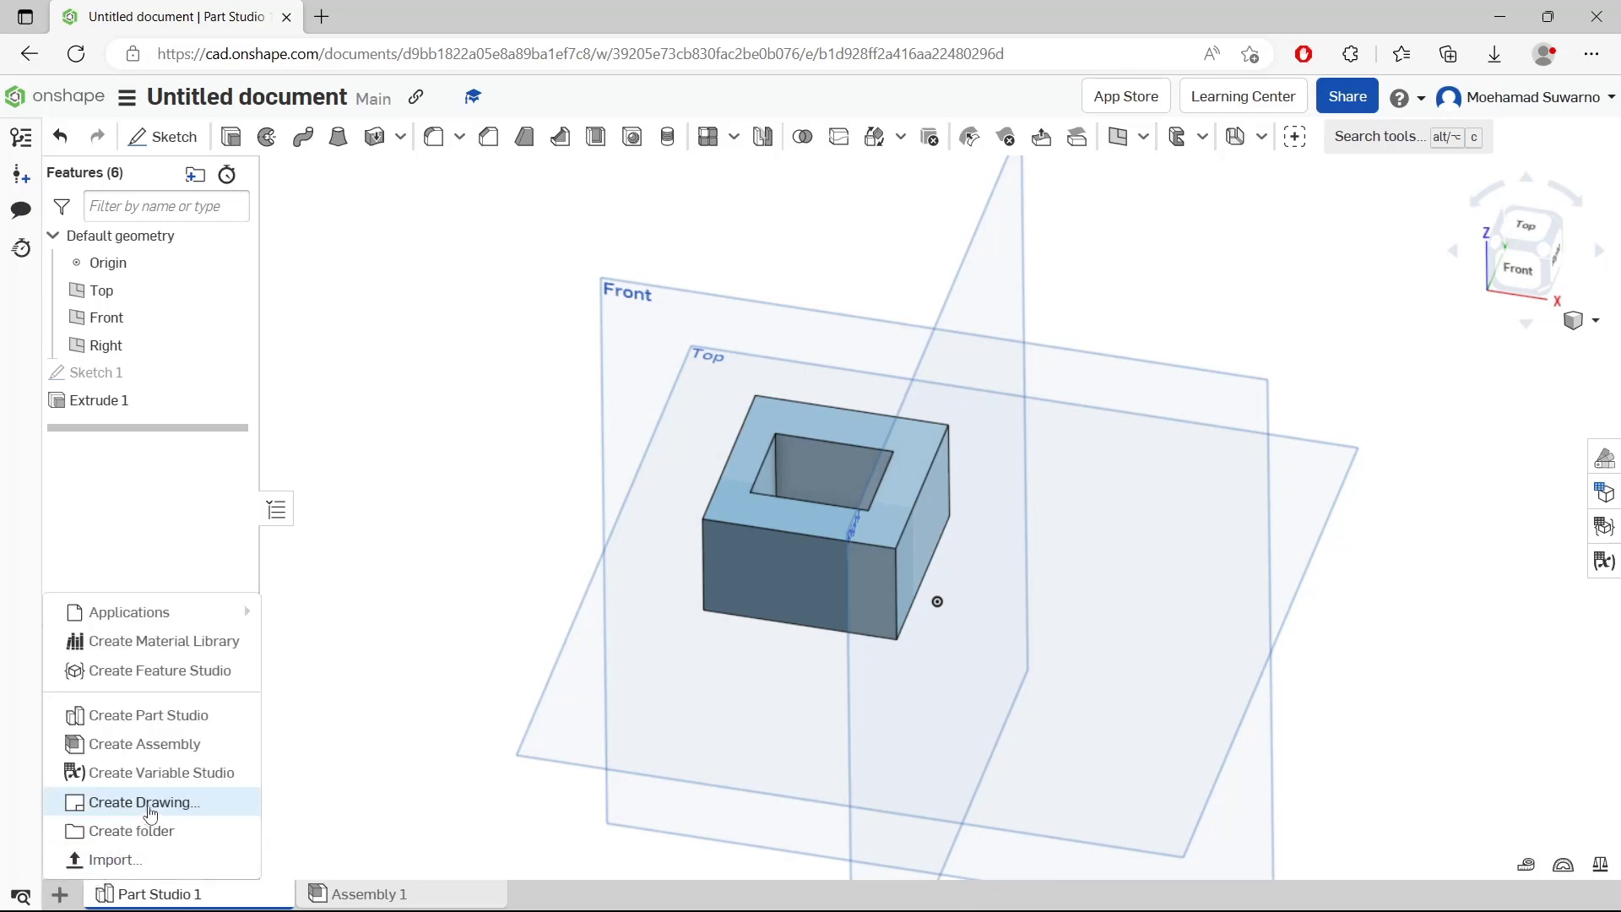
pyautogui.click(143, 802)
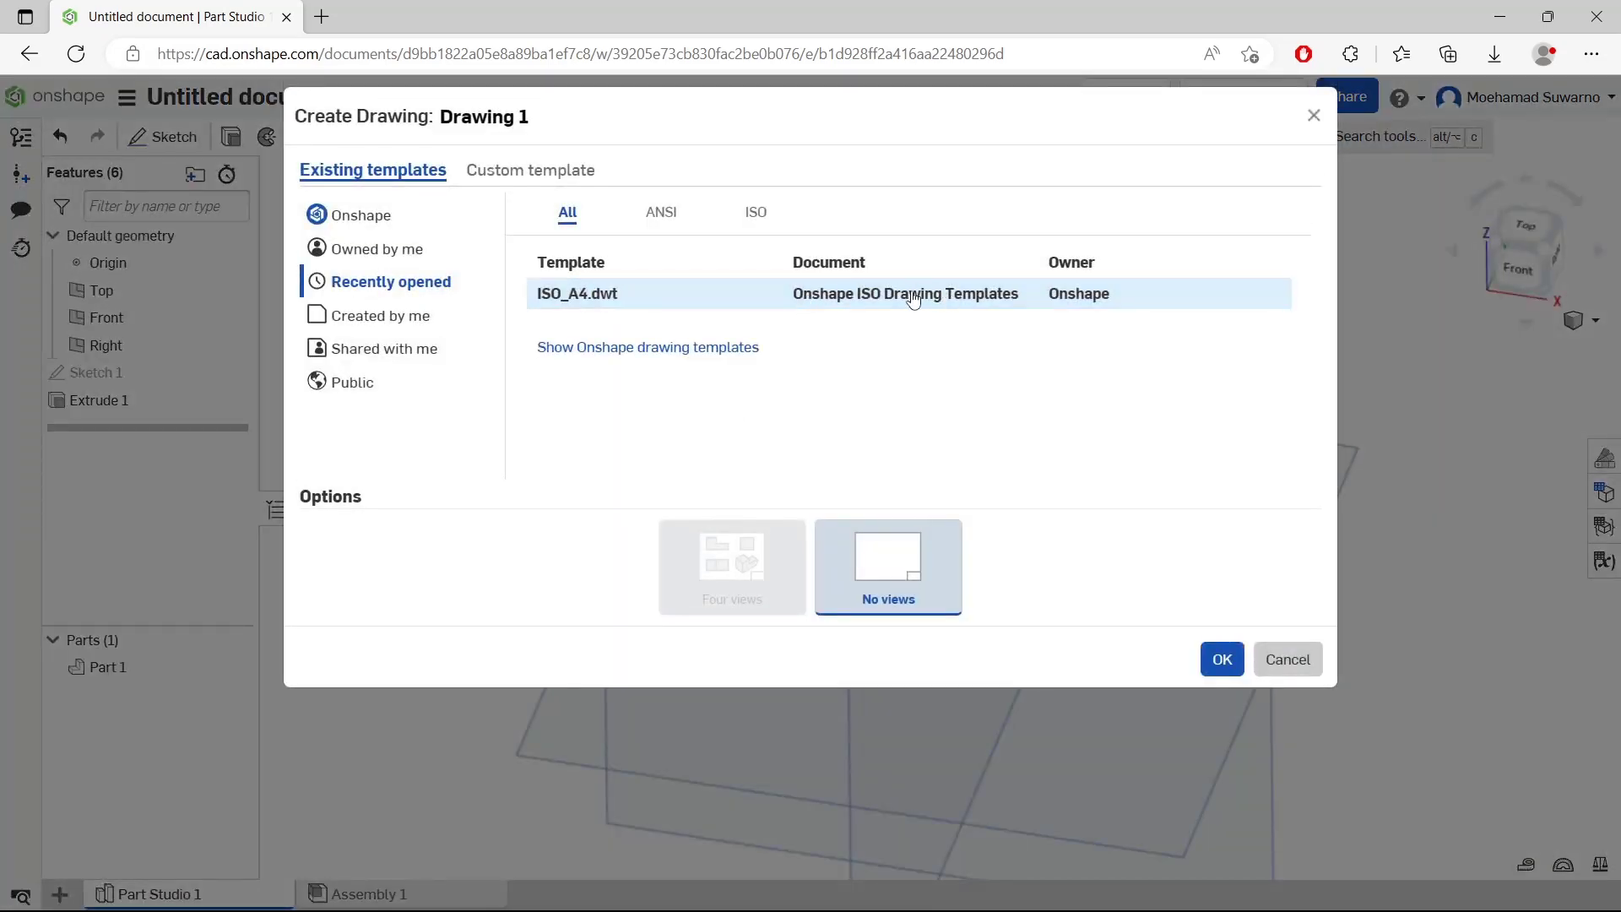
pyautogui.moveTo(1222, 659)
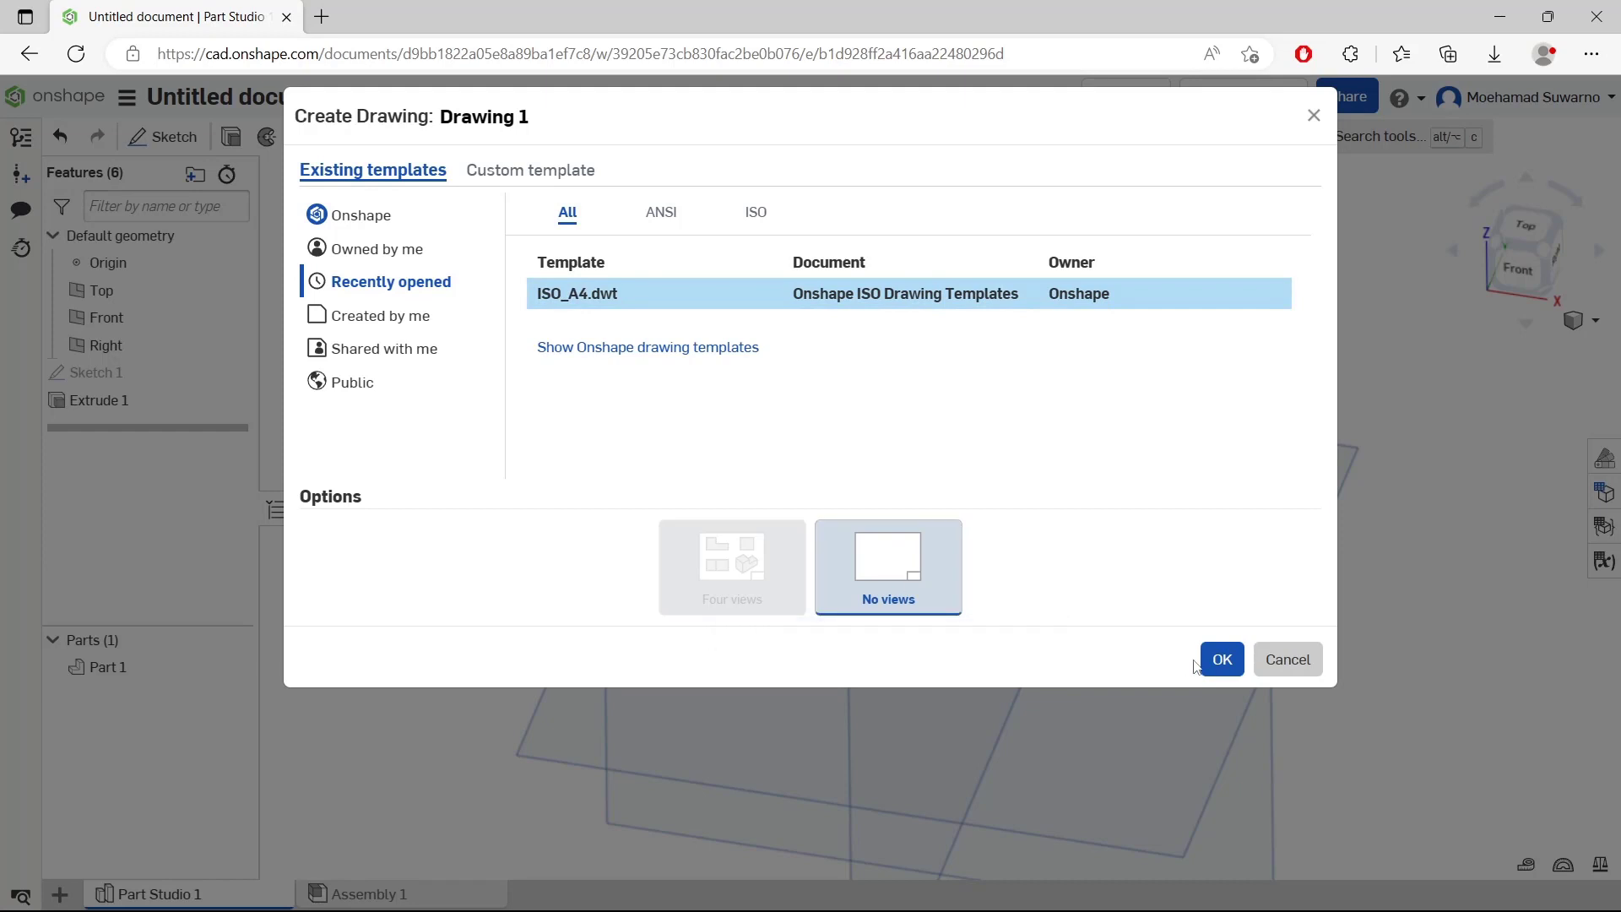
pyautogui.click(1221, 659)
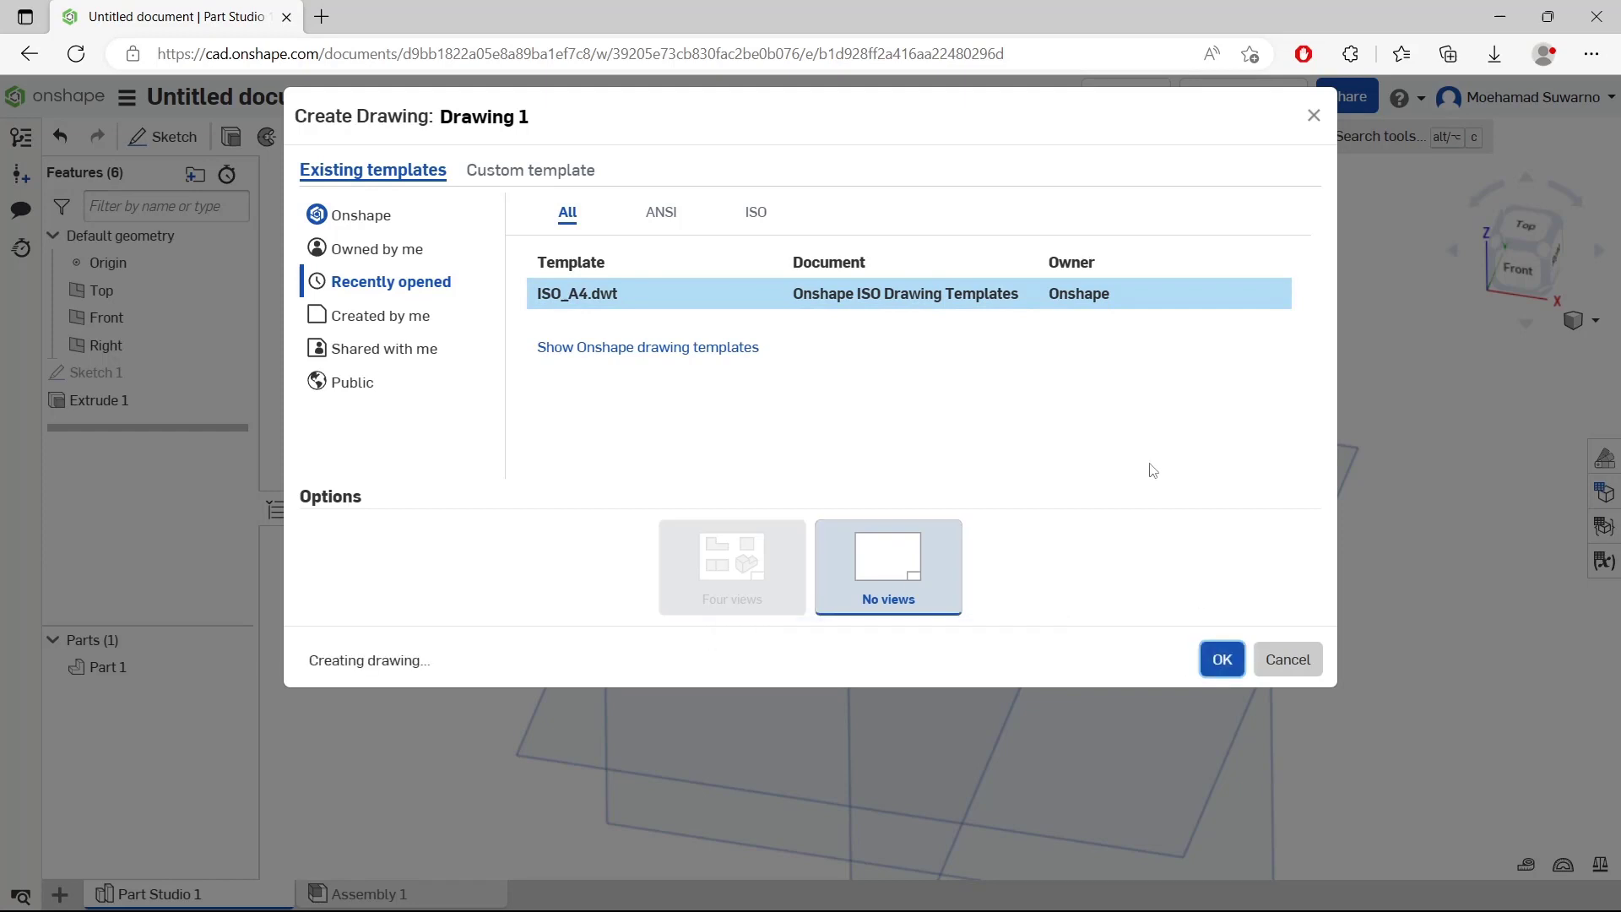
pyautogui.click(1222, 660)
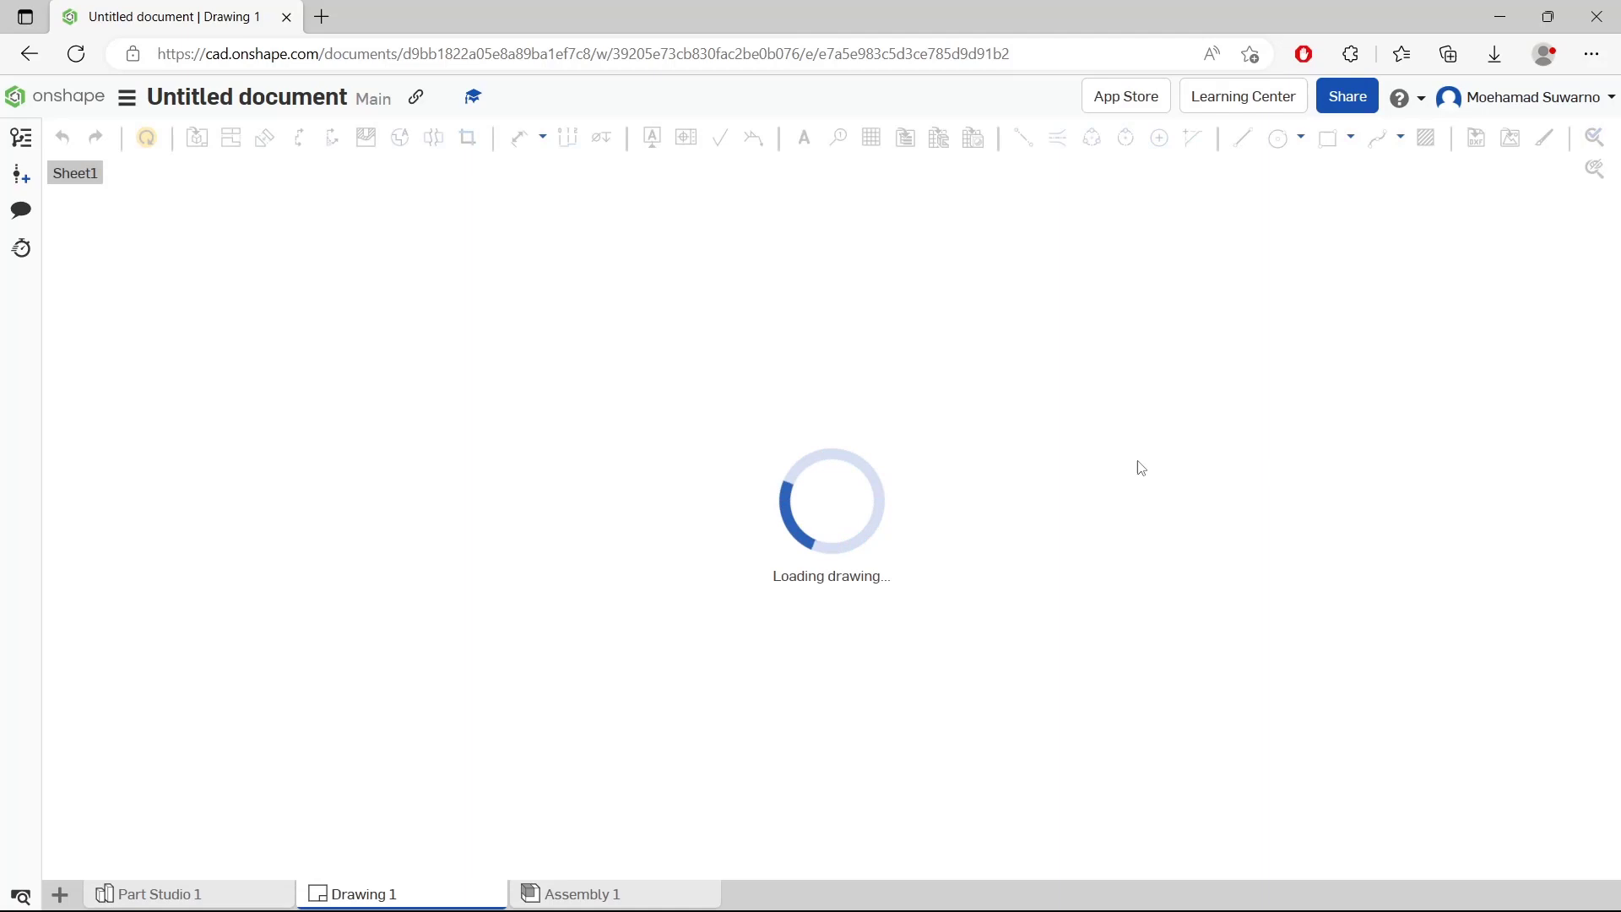
# Insert Part 1 as a front view with a projected view beside it
pyautogui.click(197, 138)
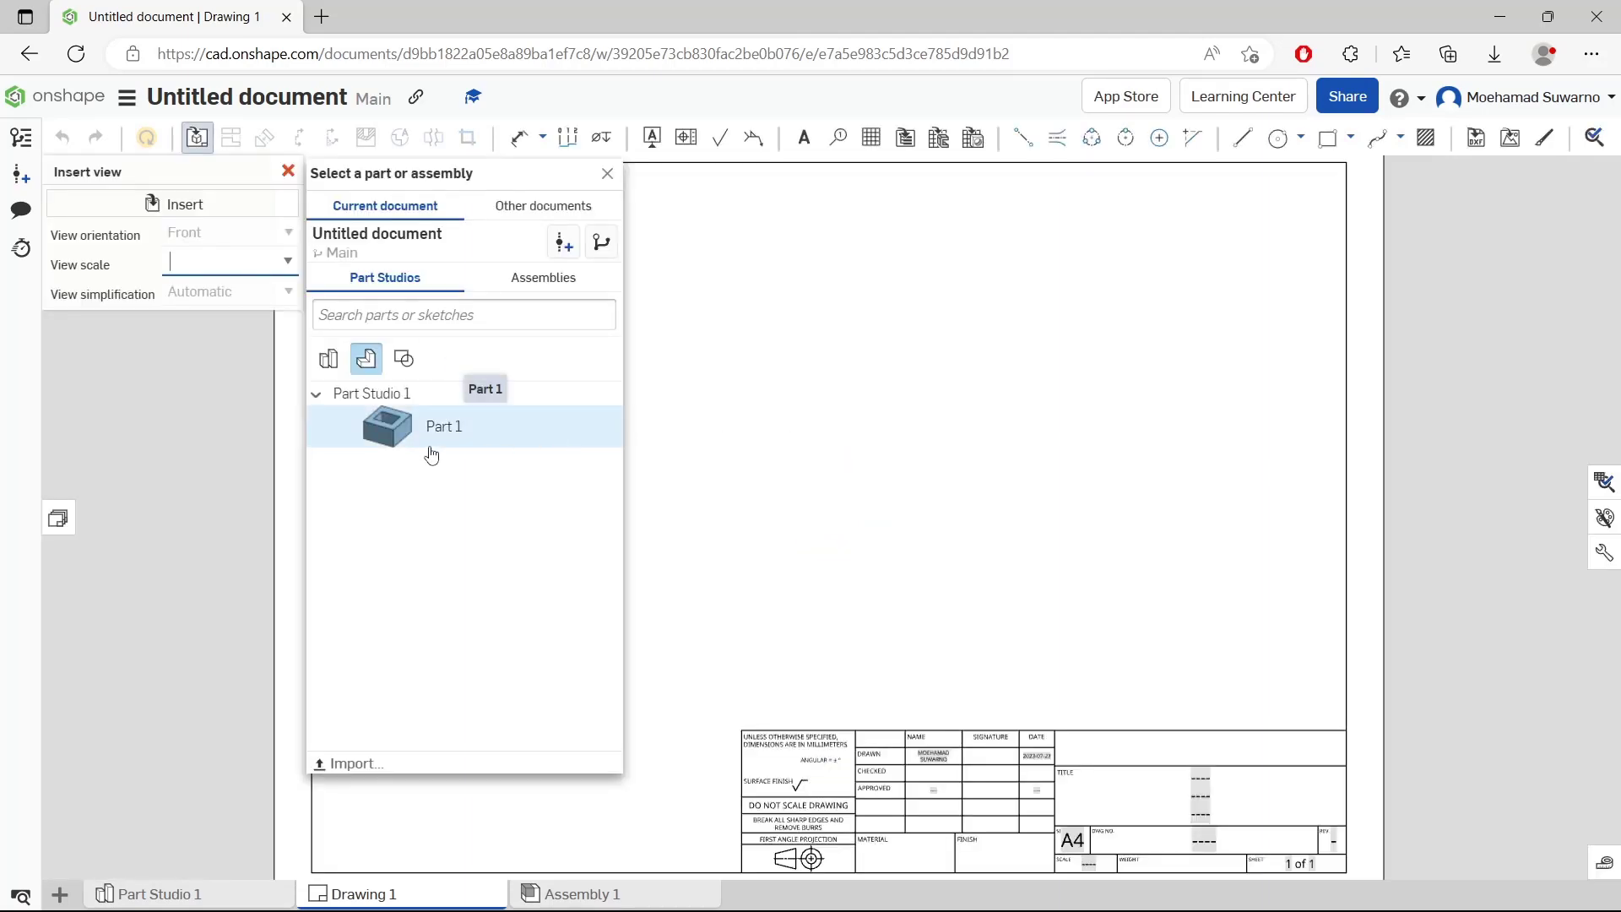
pyautogui.click(444, 425)
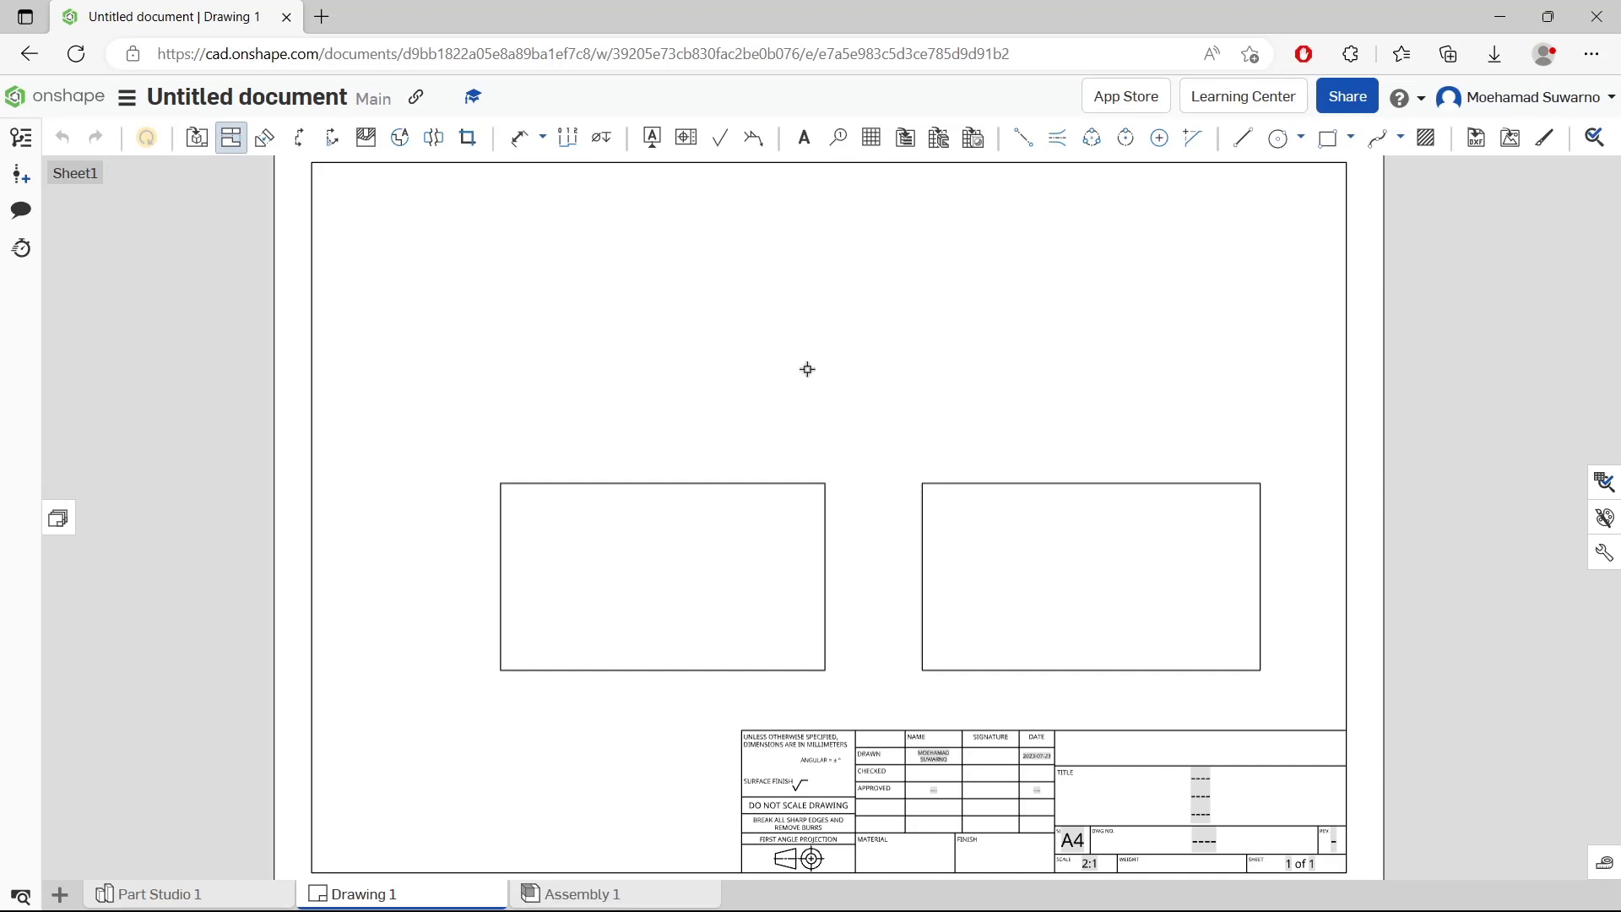
# Turn on hidden lines for the right-hand view of Part 1, then deselect it
pyautogui.click(1090, 576)
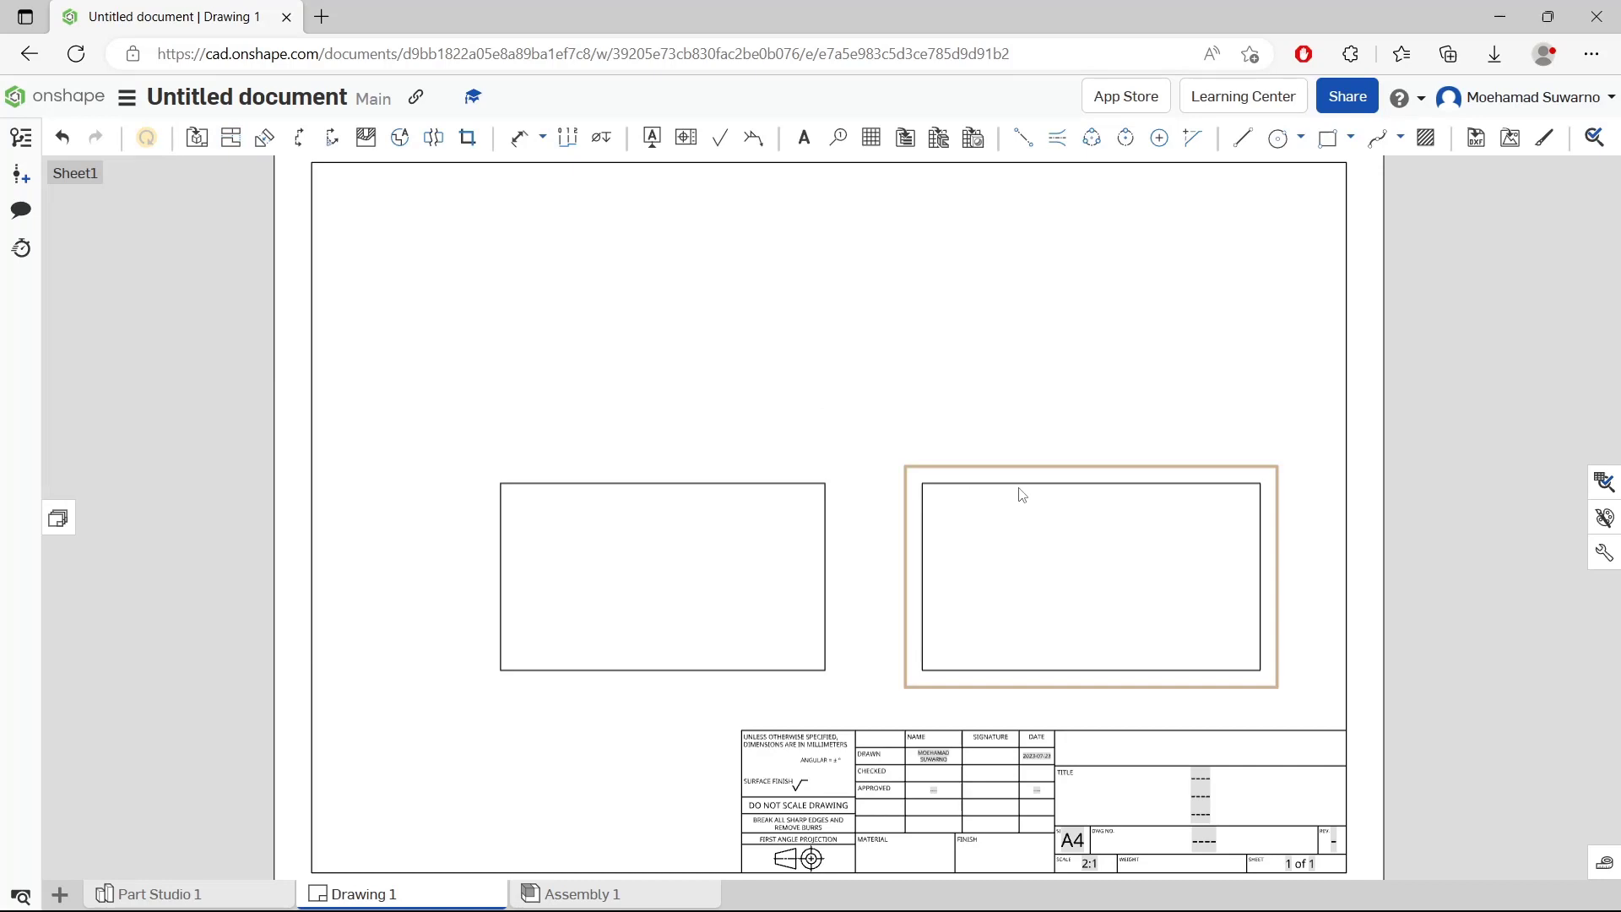
pyautogui.rightClick(1021, 497)
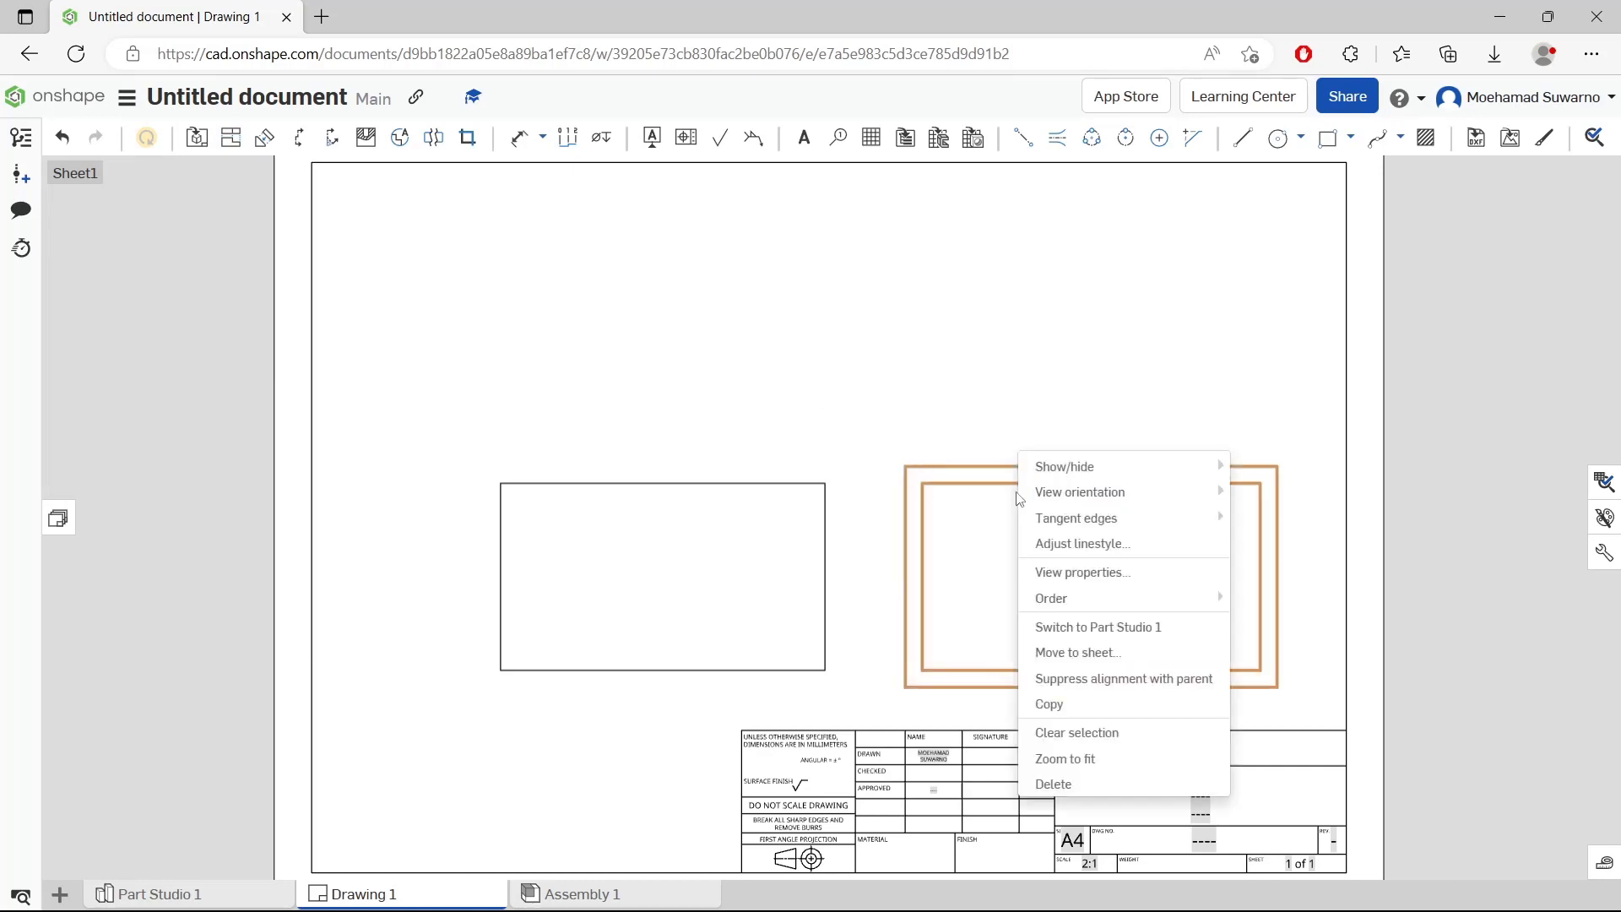
pyautogui.moveTo(1064, 466)
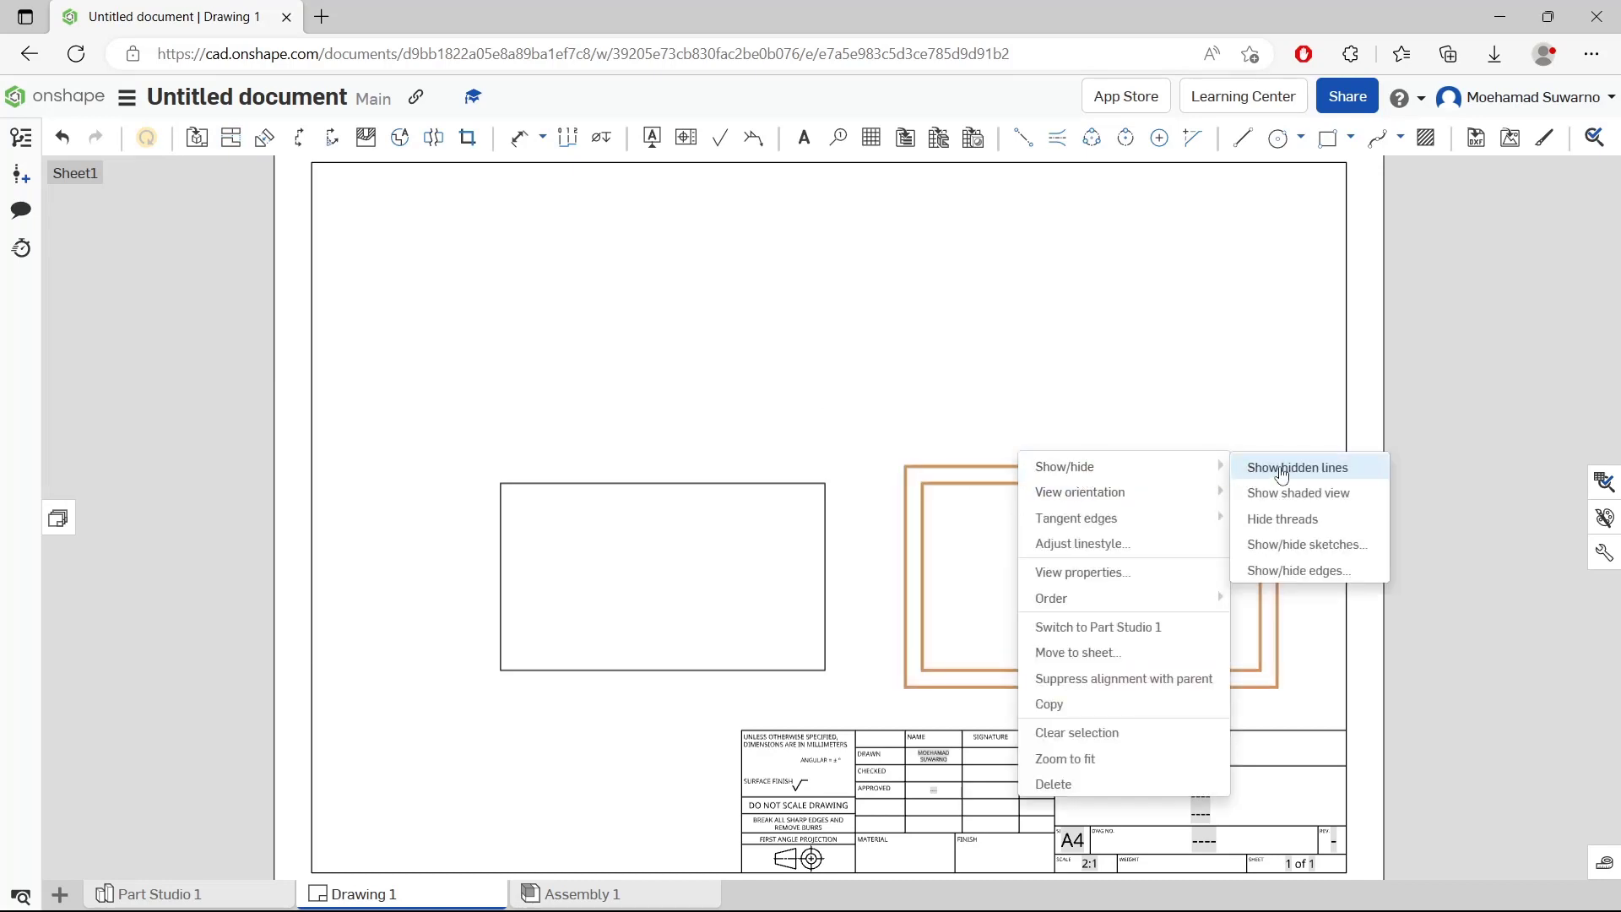
pyautogui.click(1297, 467)
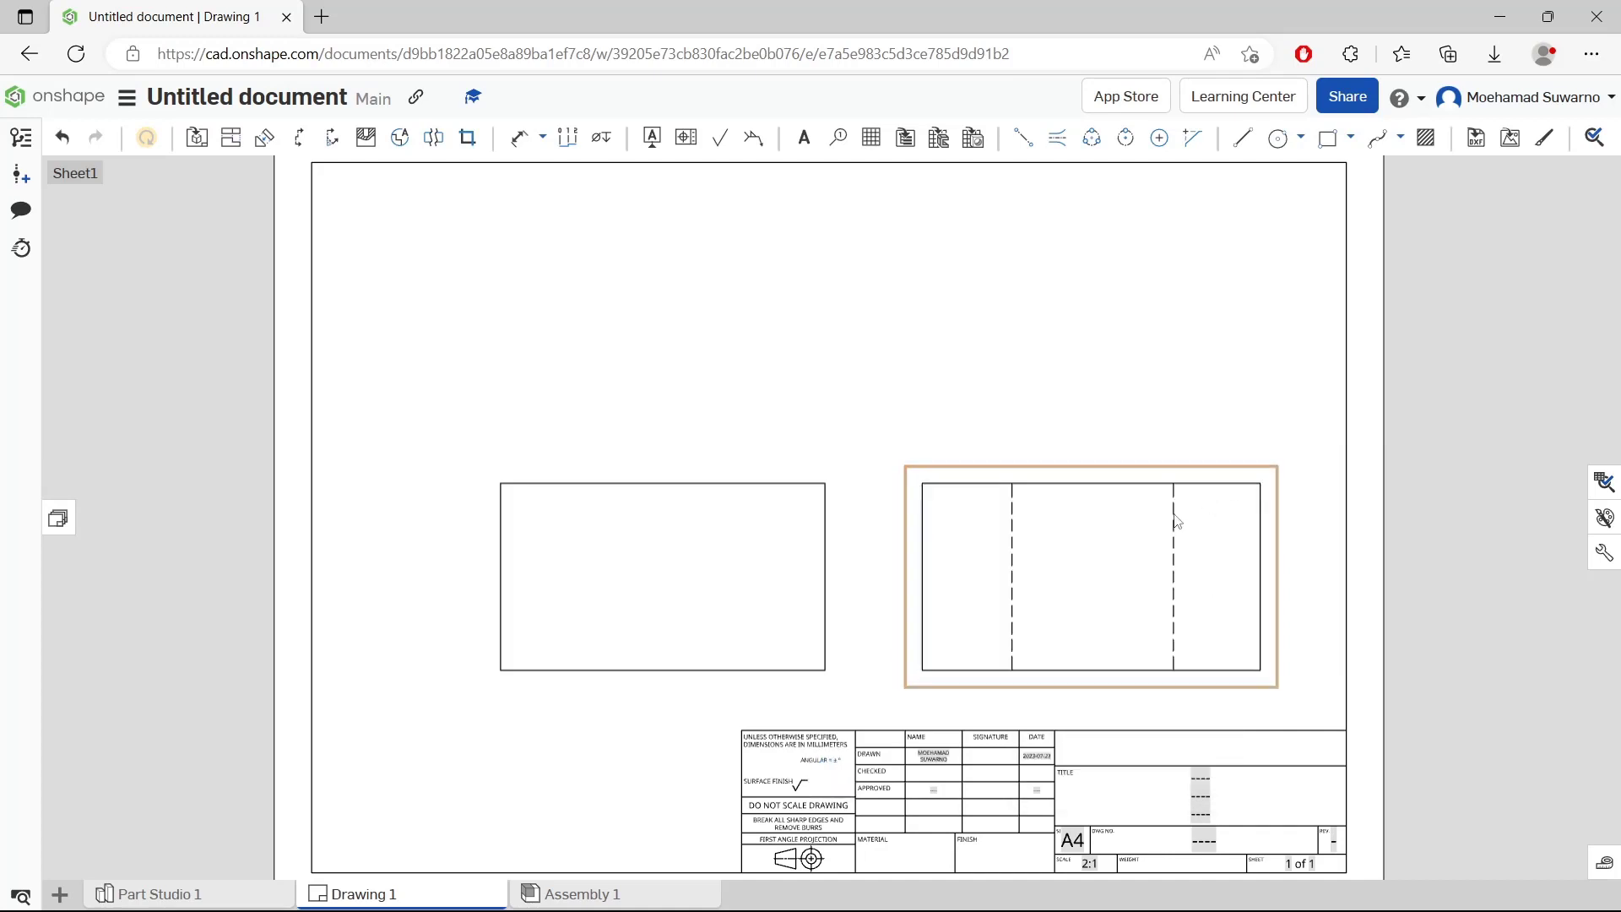
pyautogui.moveTo(1053, 550)
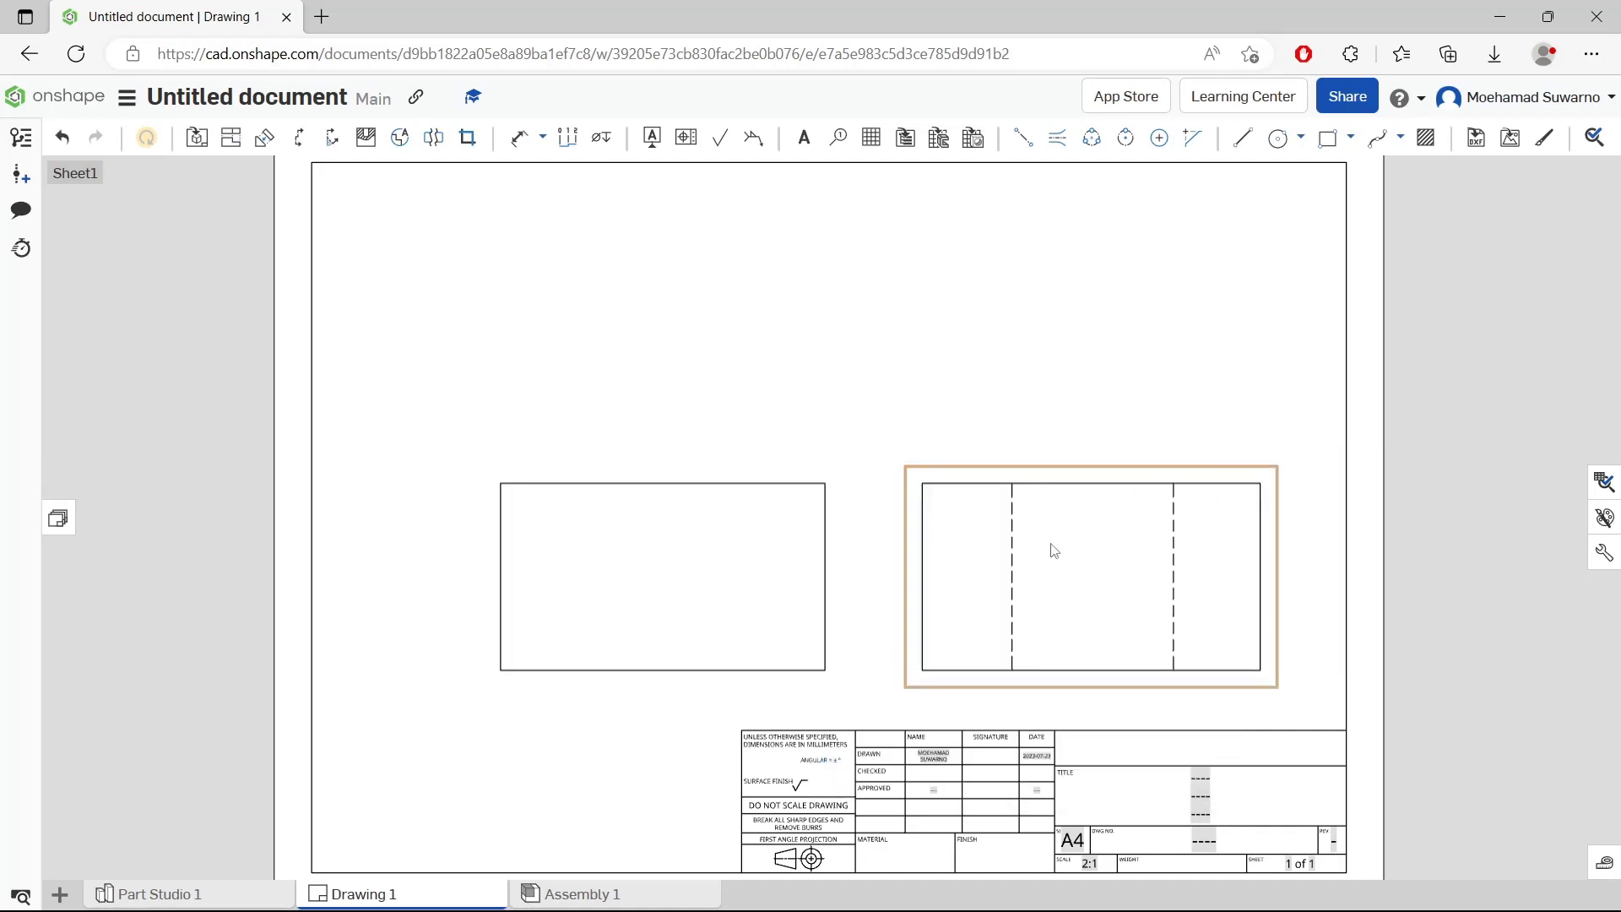
pyautogui.click(1116, 409)
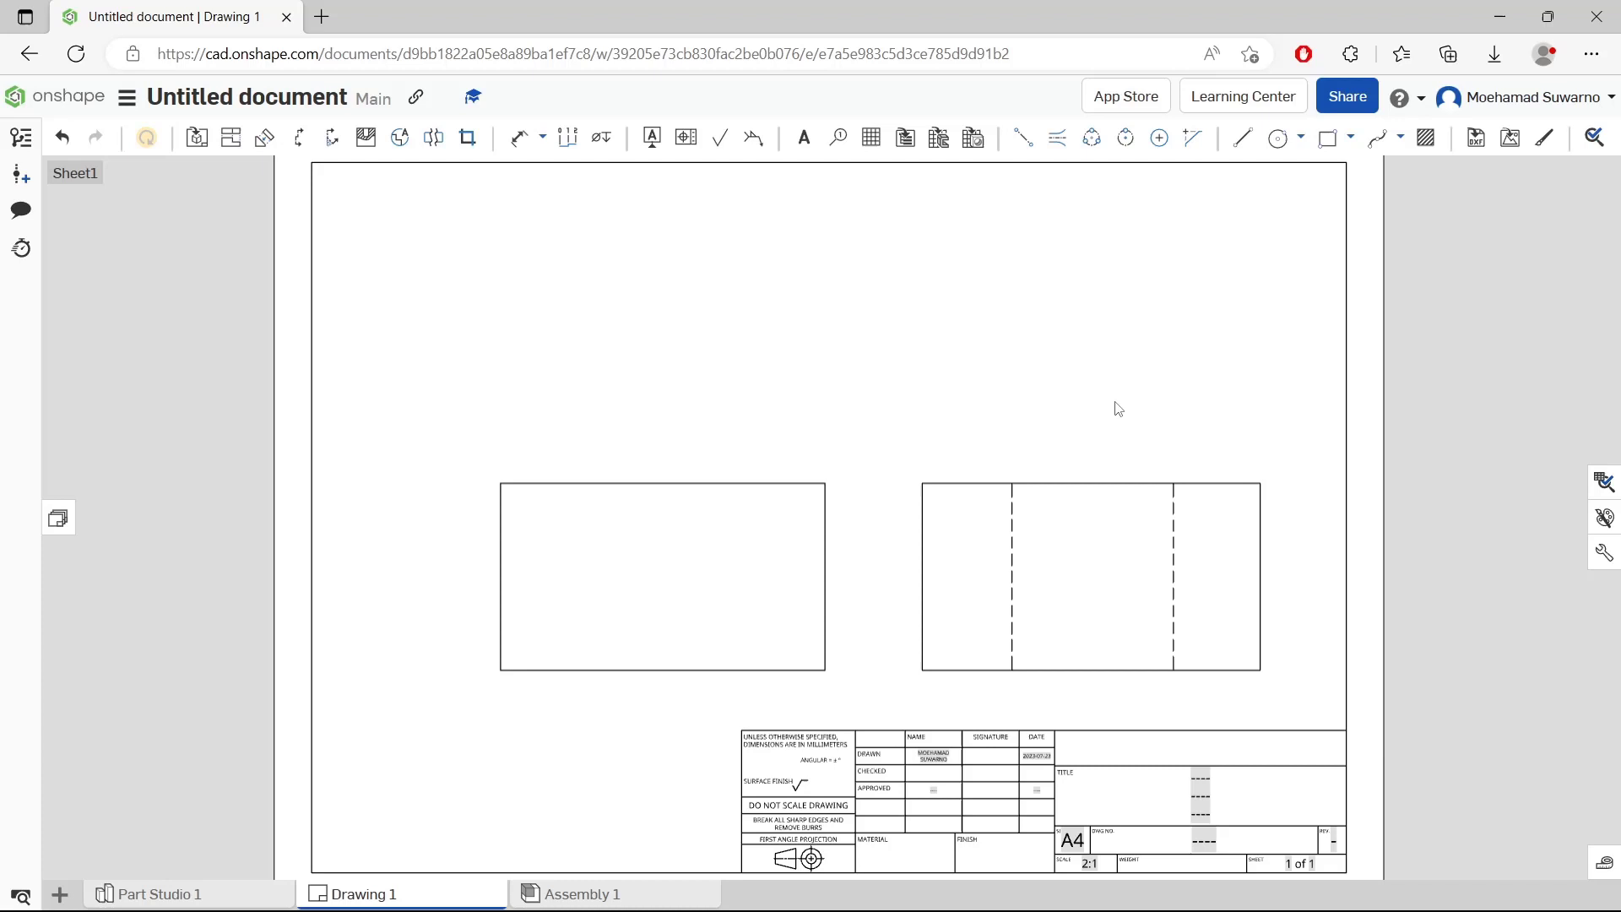
pyautogui.moveTo(888, 363)
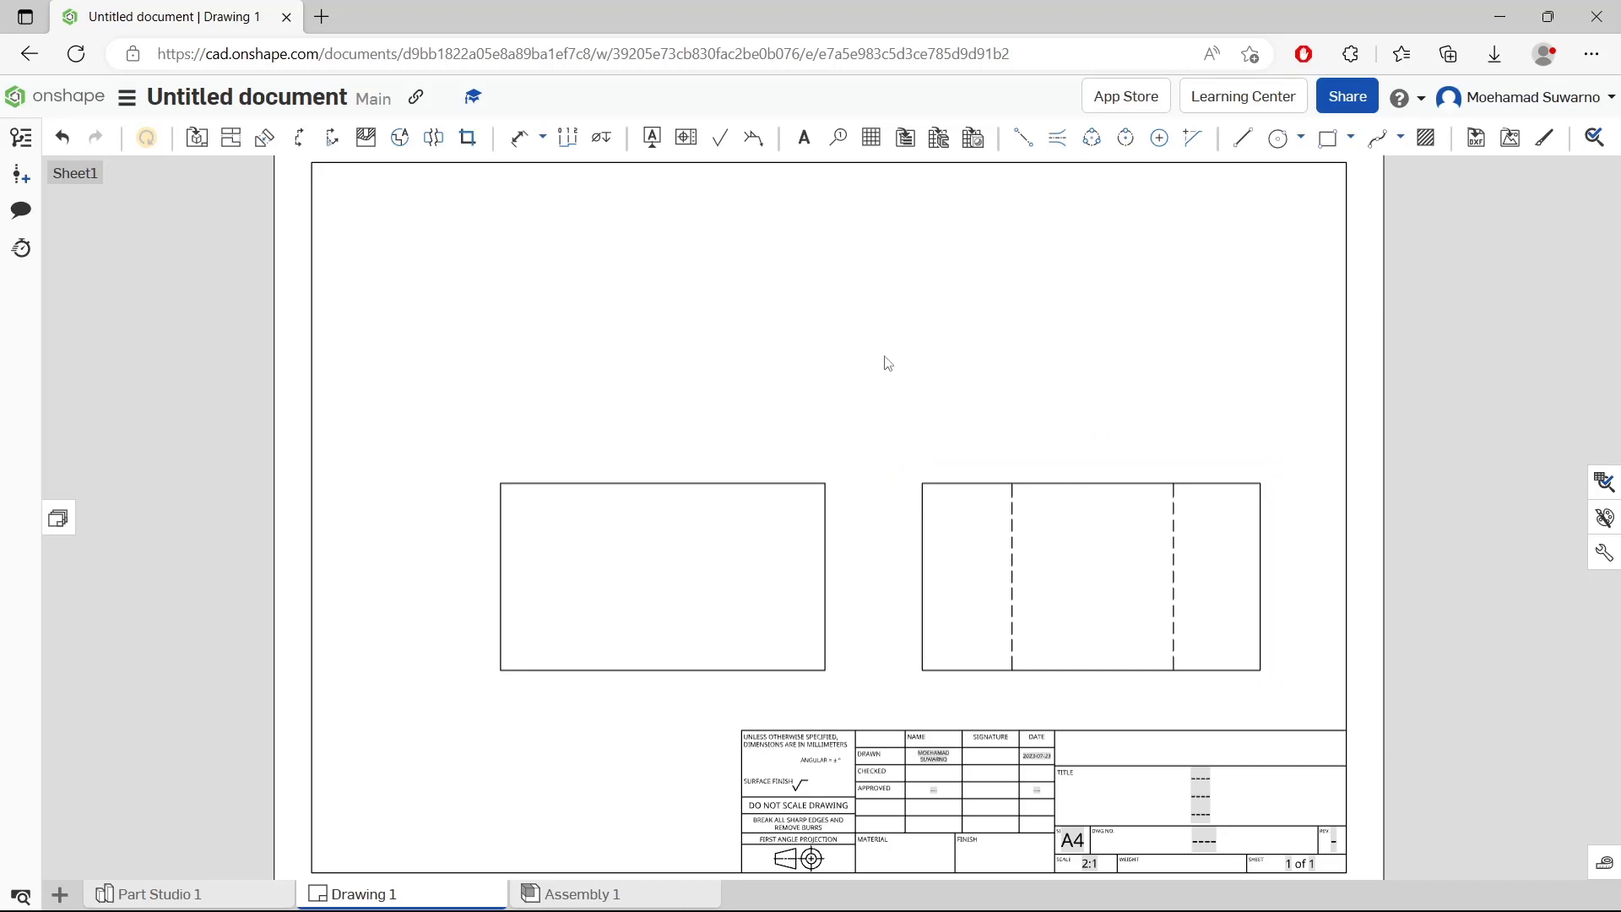